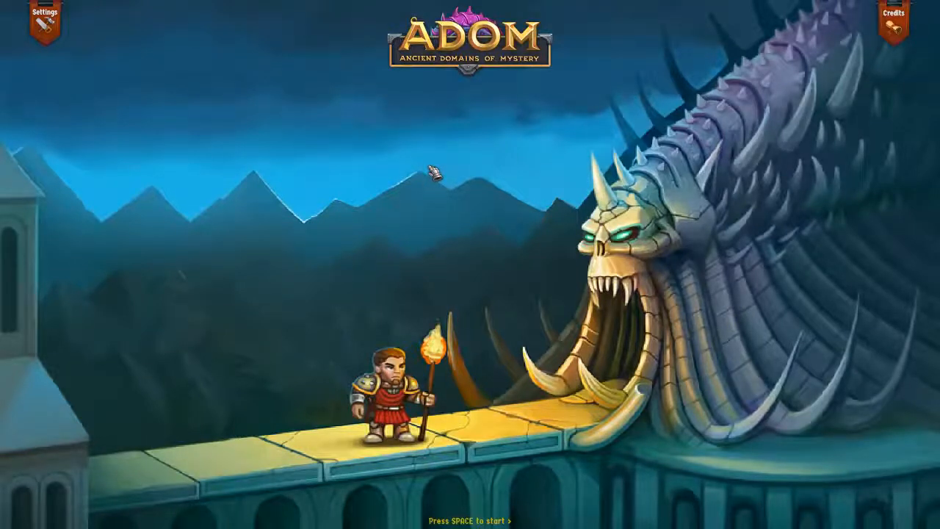
Leave the ADOM title screen and choose New Game.
key(space)
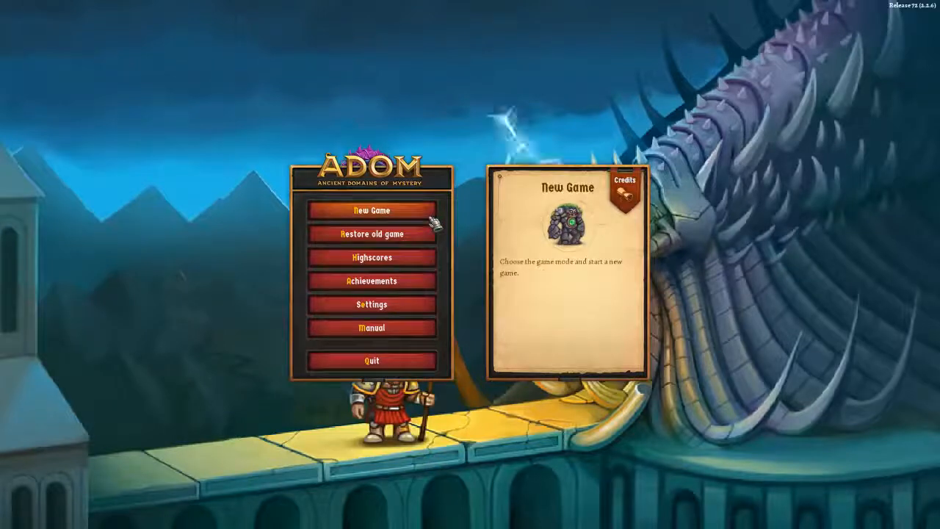
click(372, 210)
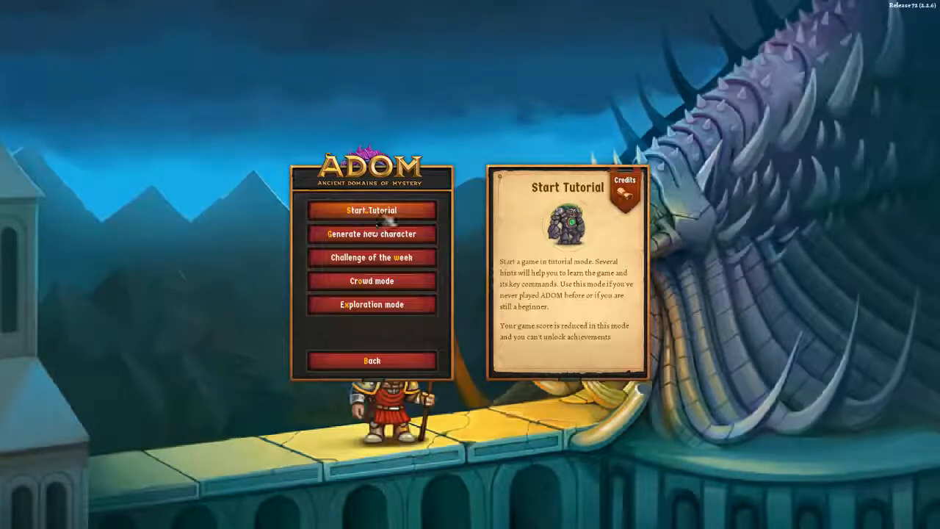
mouse_move(371, 257)
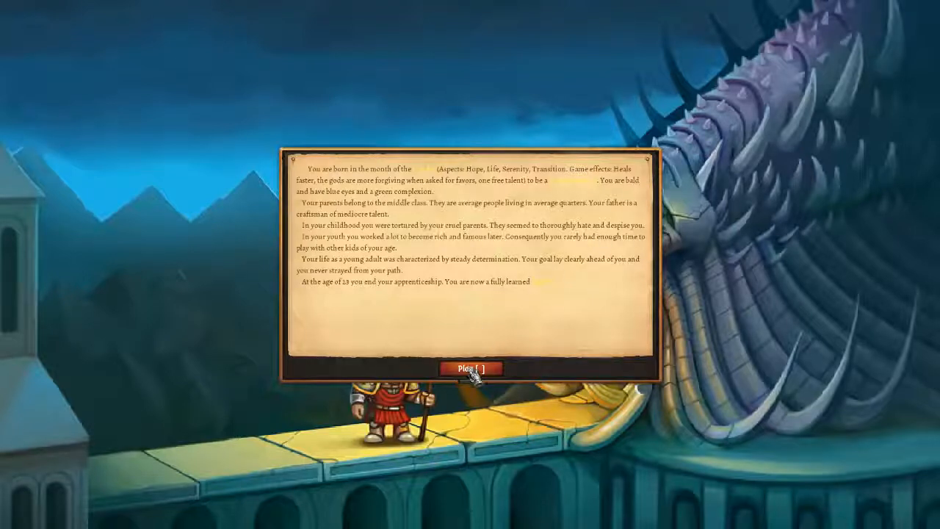
Play the generated character, naming the hero 'Owenazuris'.
click(471, 368)
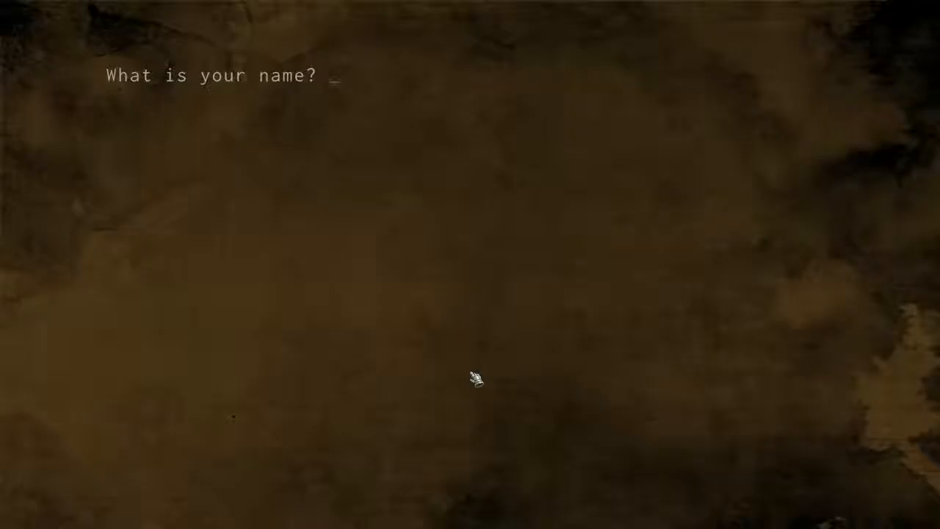
text(Owe)
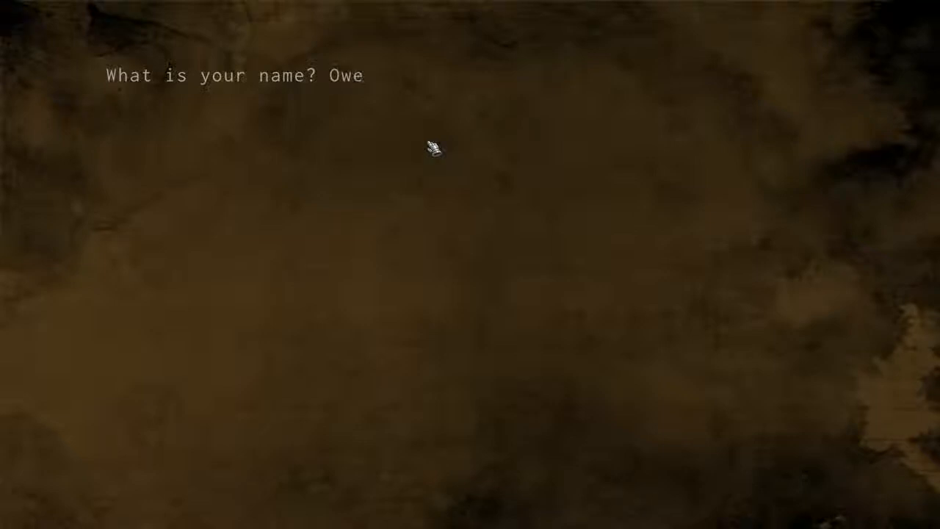
text(nazu)
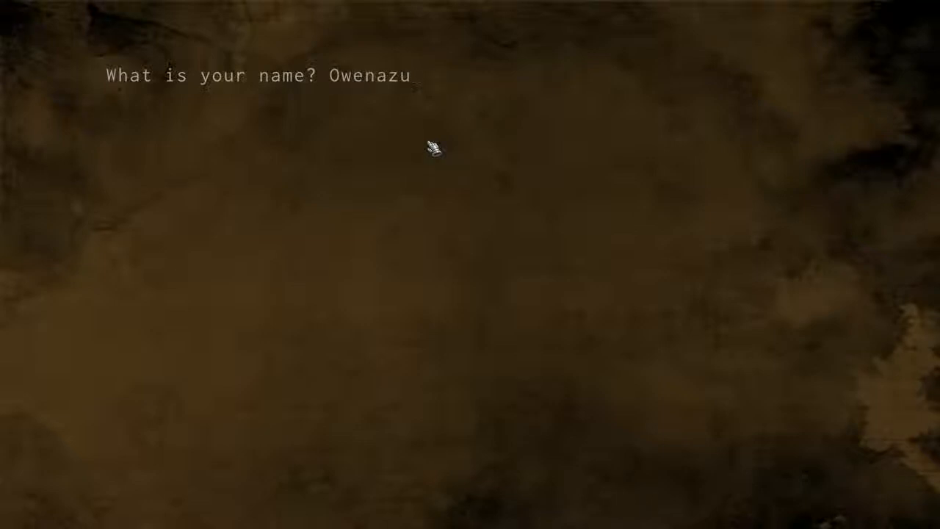
text(ris)
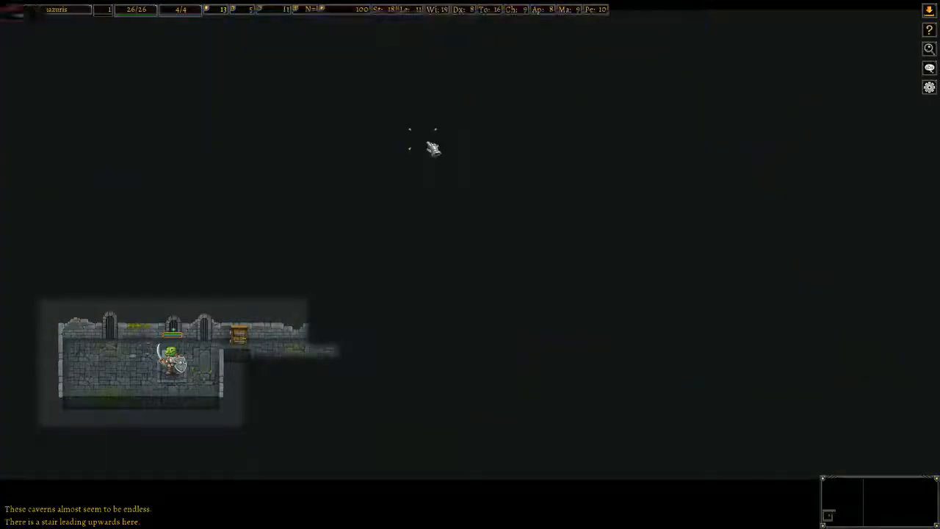
Check equipment, backpack, combat skills, talents and the empty quest log, then return to the map.
key(i)
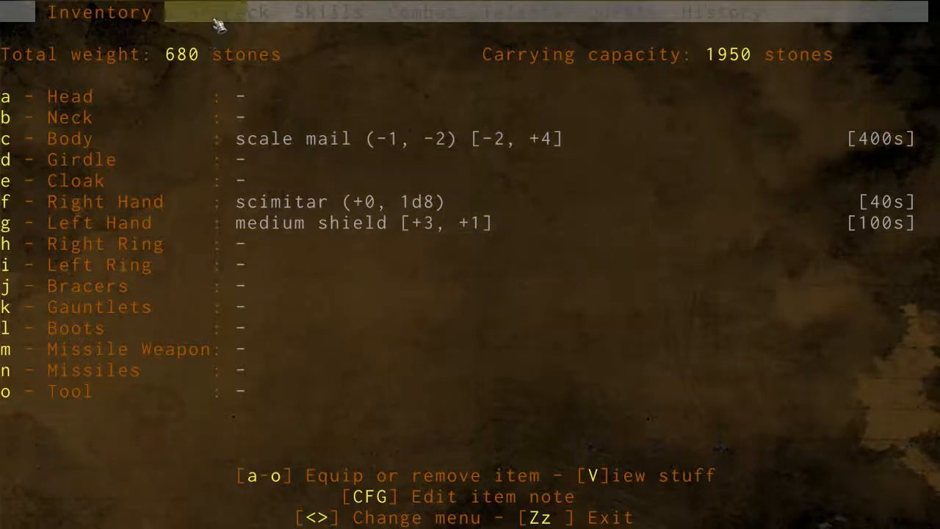
click(222, 12)
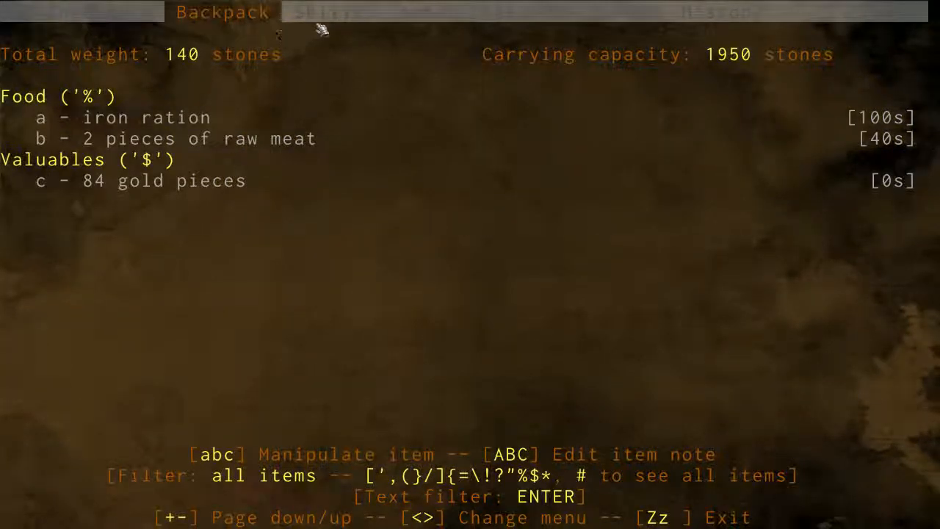
click(421, 12)
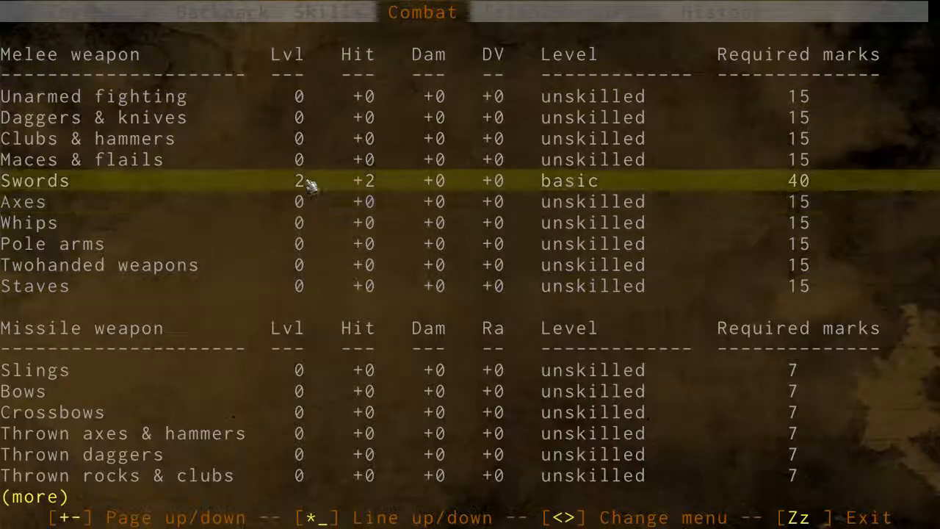
click(522, 13)
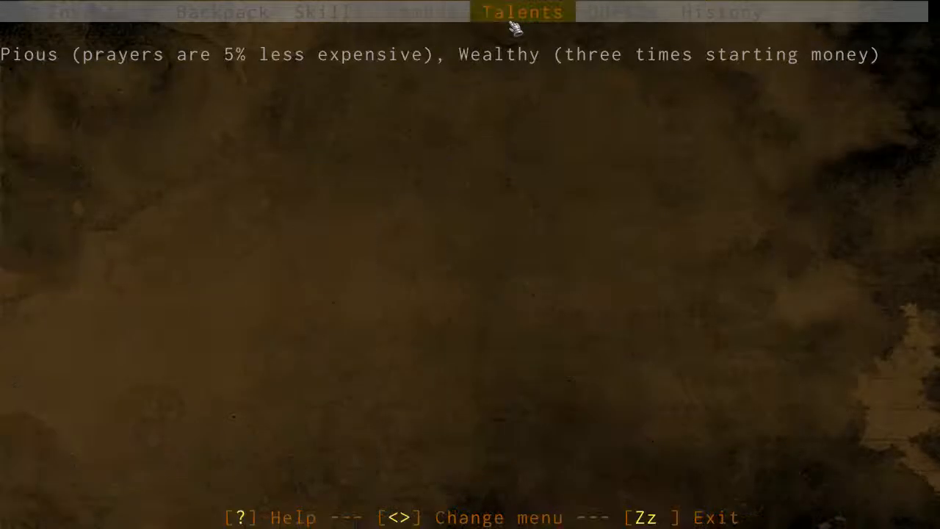
click(622, 11)
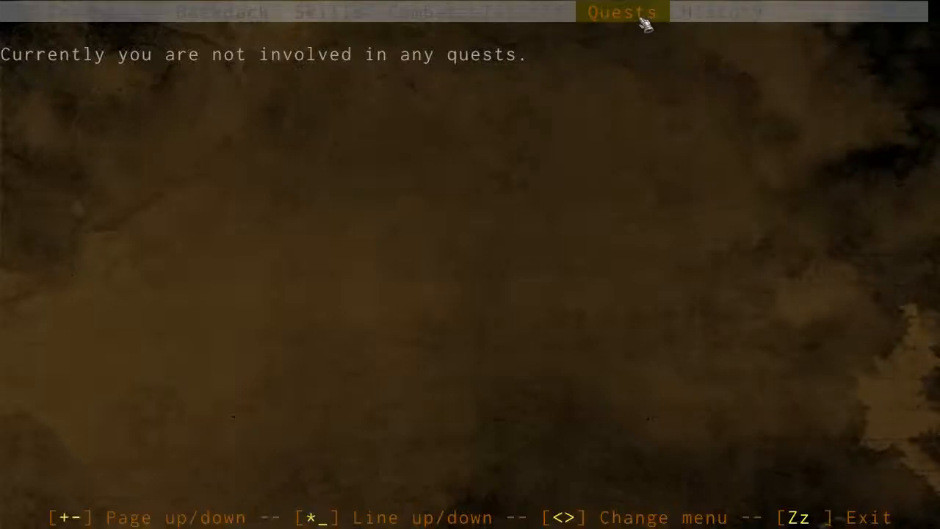
click(721, 12)
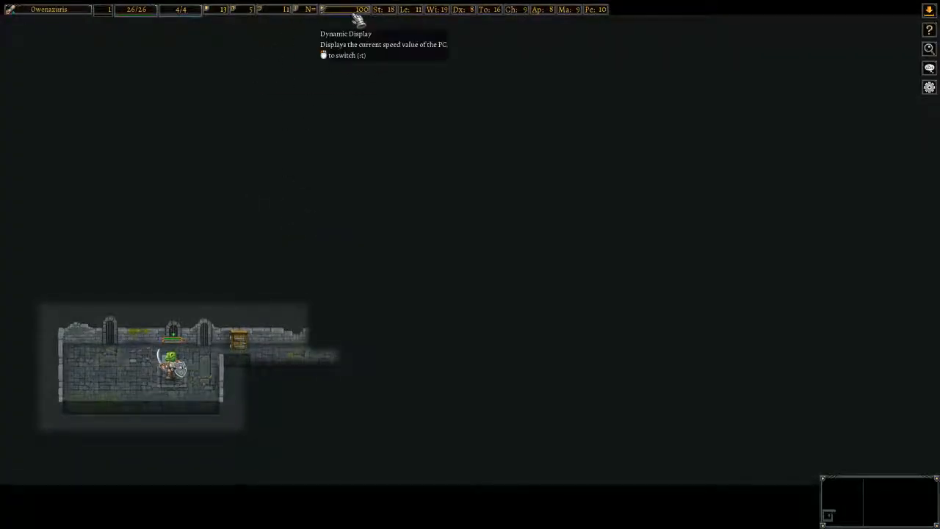
mouse_move(379, 9)
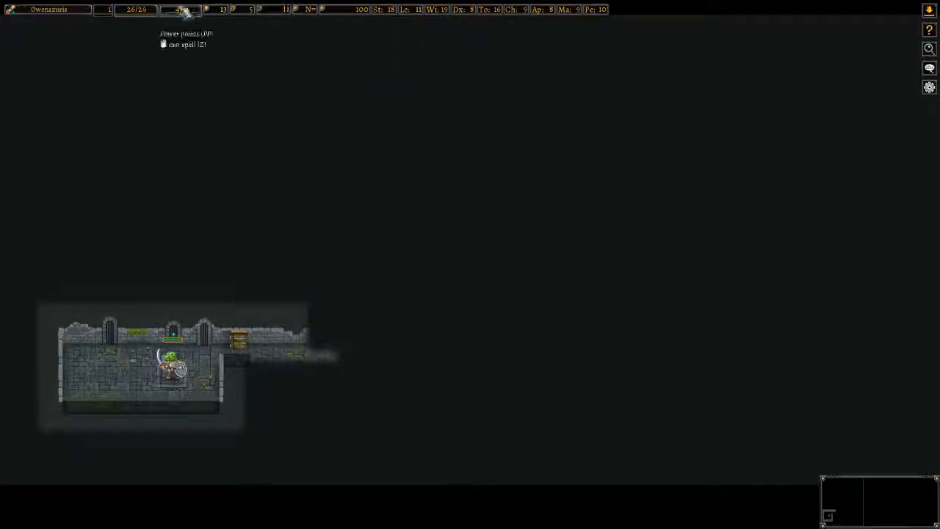
Walk the caverns to the downward stair and descend, prompting a skill improvement.
key(z)
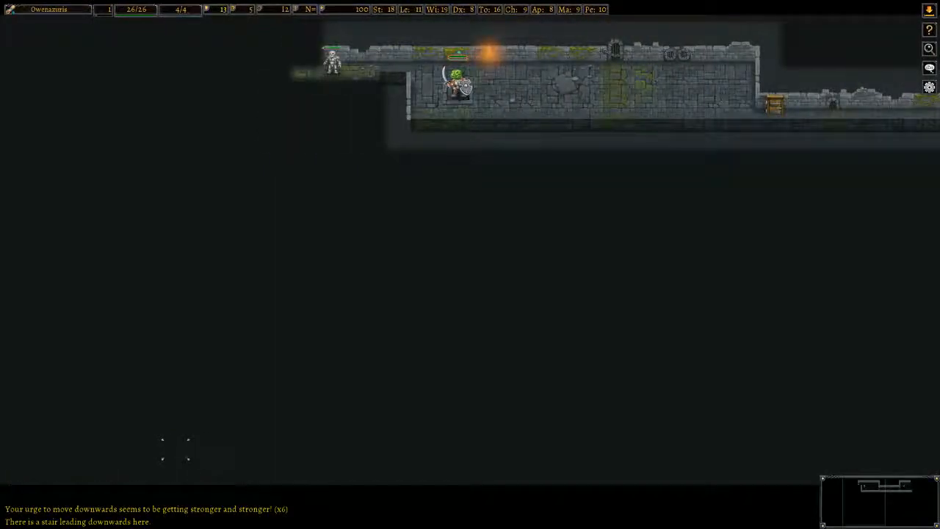
key(>)
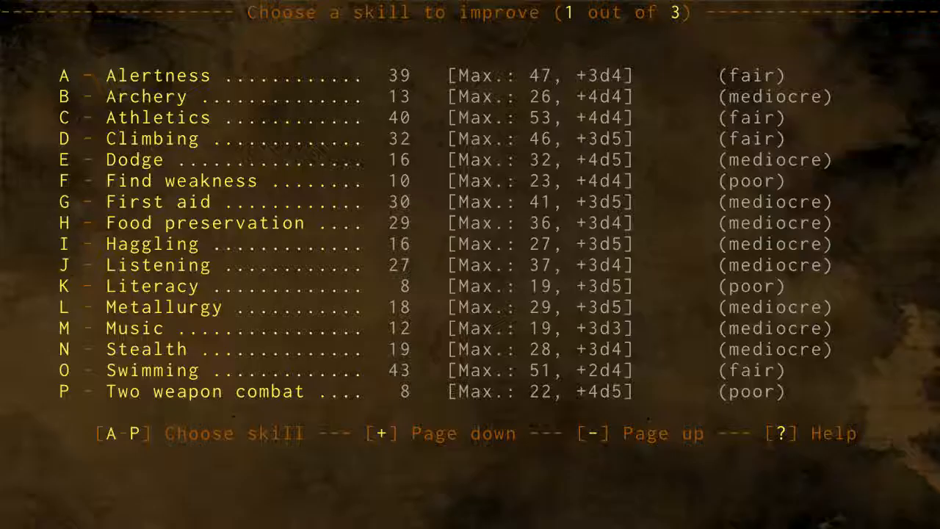
mouse_move(132, 244)
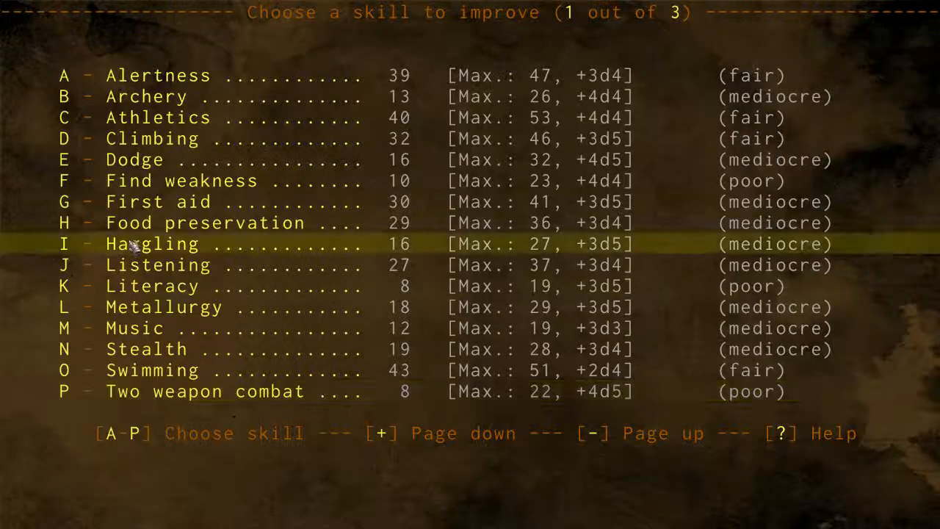
mouse_move(221, 118)
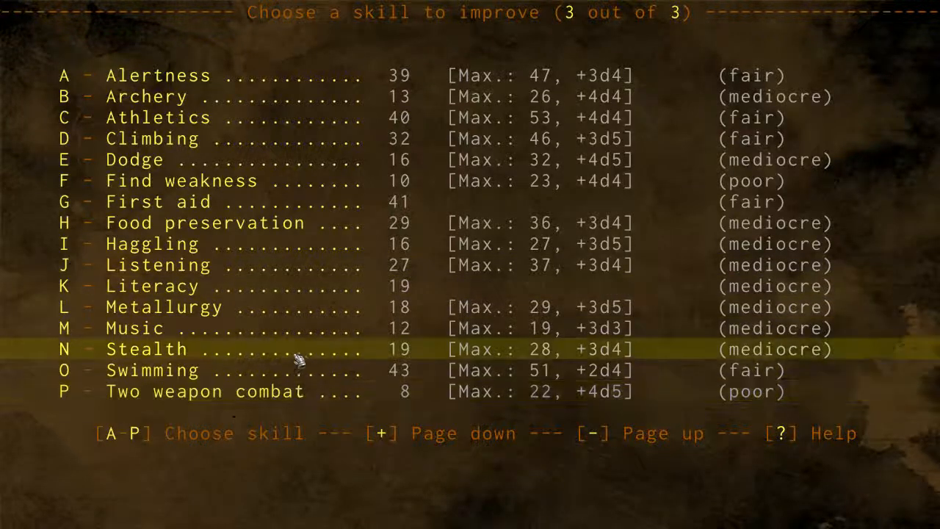
mouse_move(293, 223)
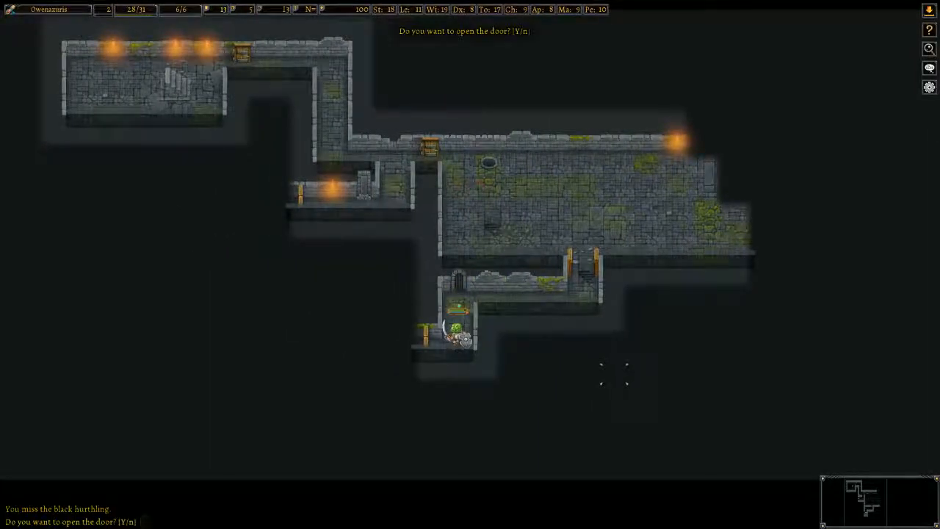
Open doors along the way and put the picked-up sling bullets in the missile slot.
key(y)
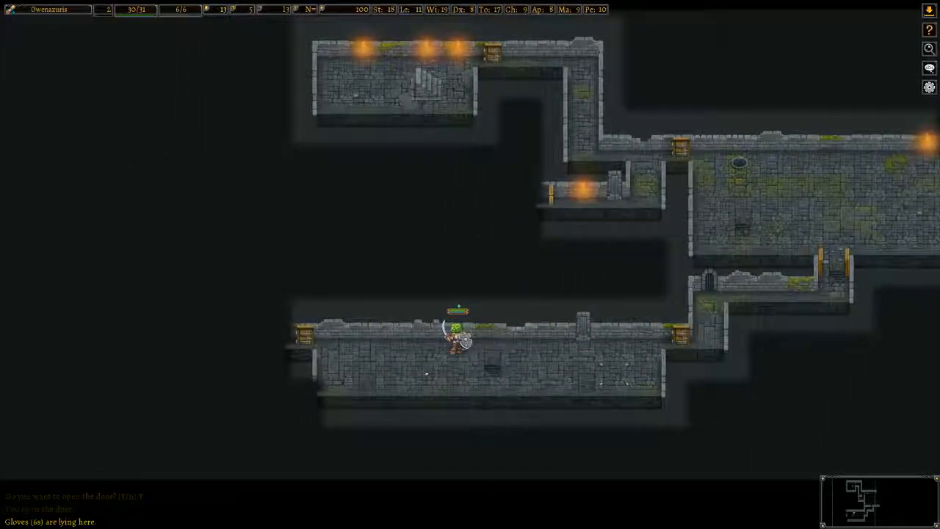
key(i)
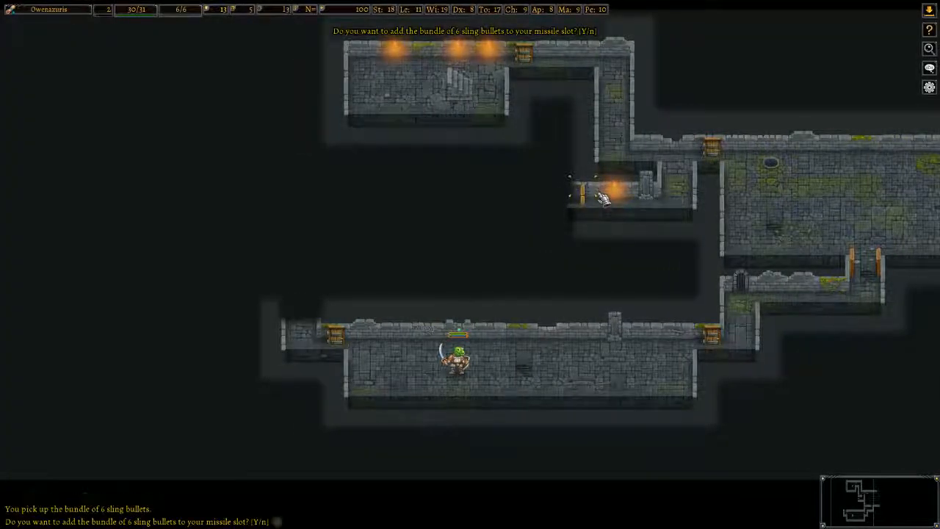
key(y)
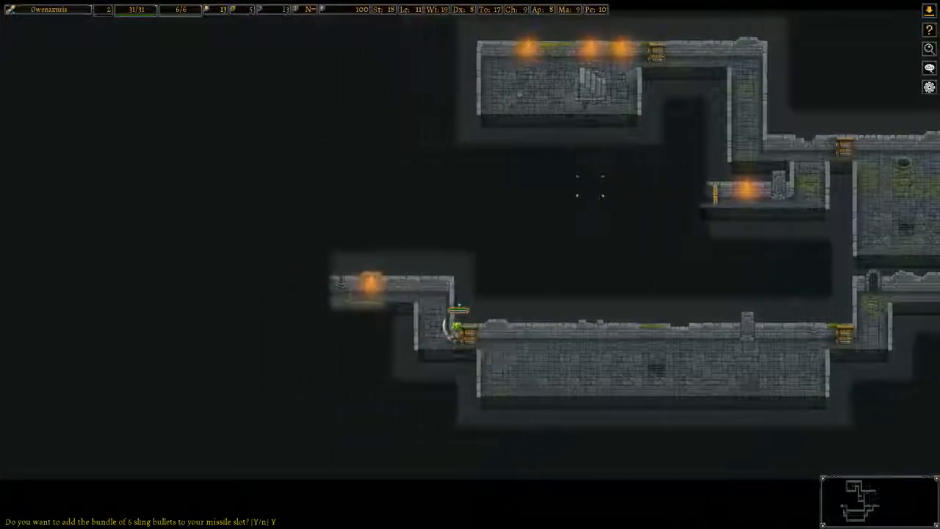
key(y)
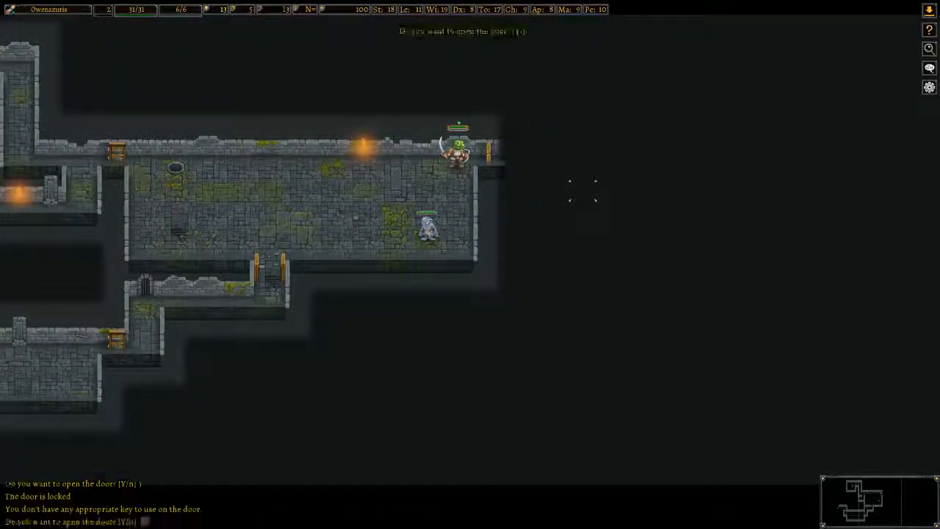
key(Y)
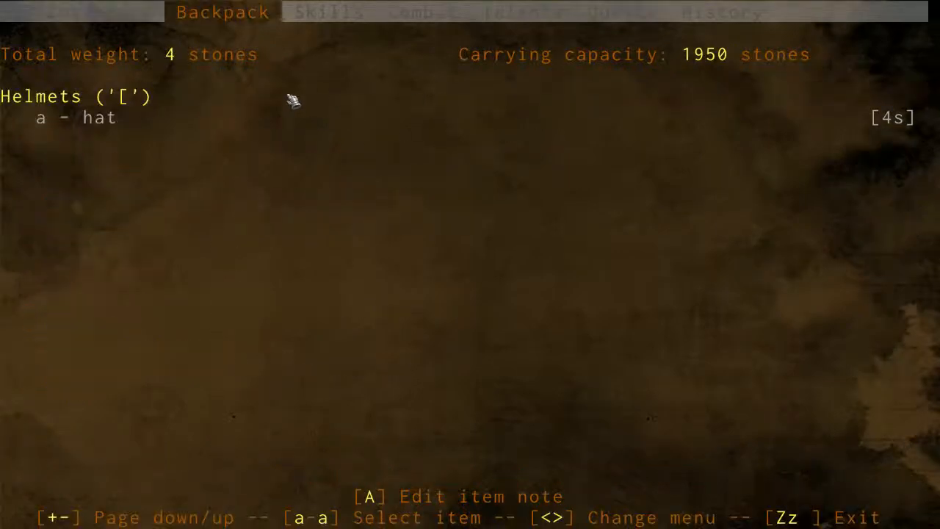
Close the backpack screen holding the hat and walk down the corridor.
key(Escape)
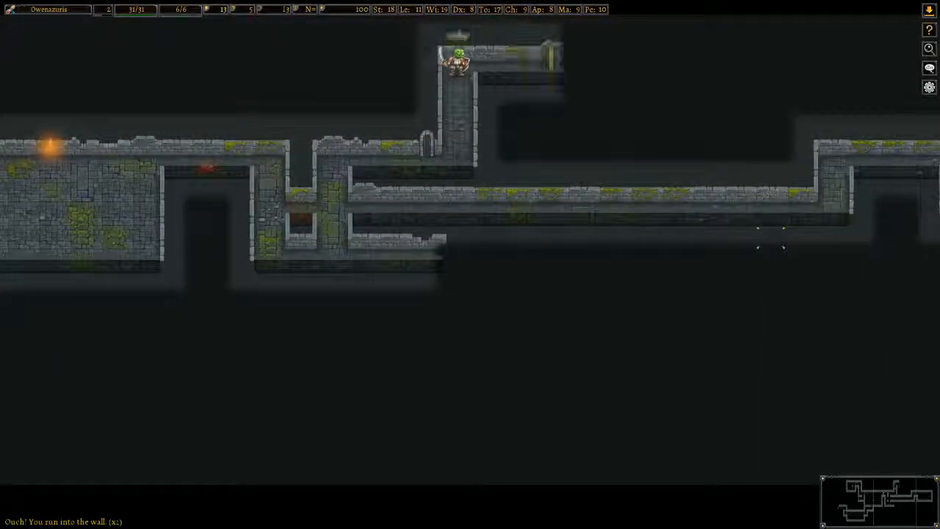
Kill the large bat, pick up the iron rations and review the worn equipment.
key(y)
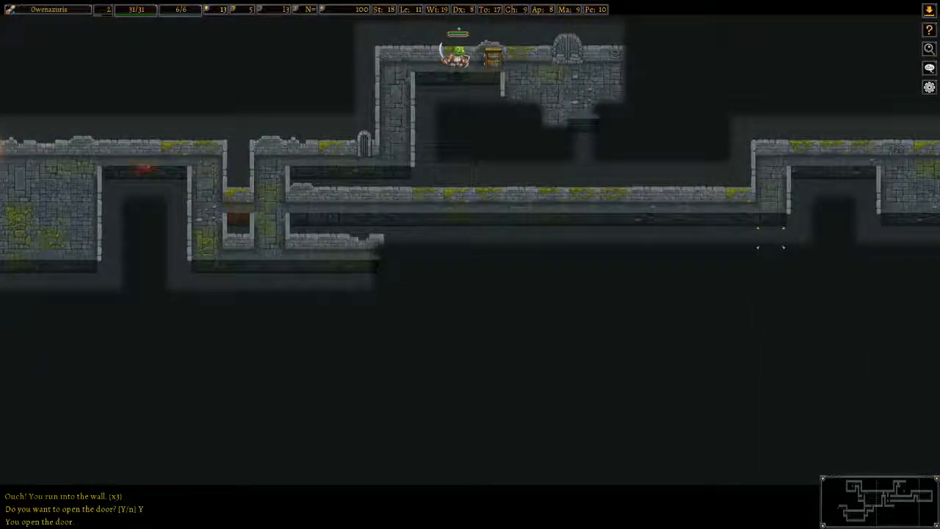
key(y)
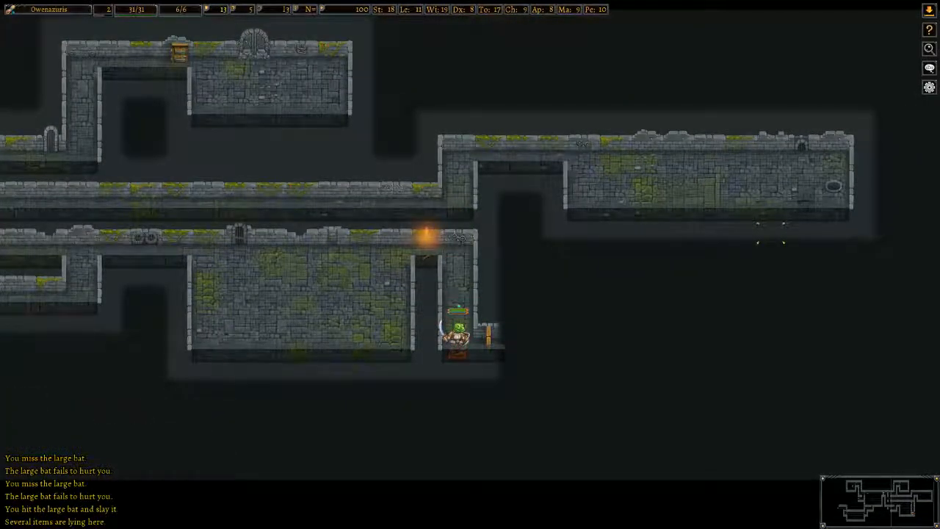
key(g)
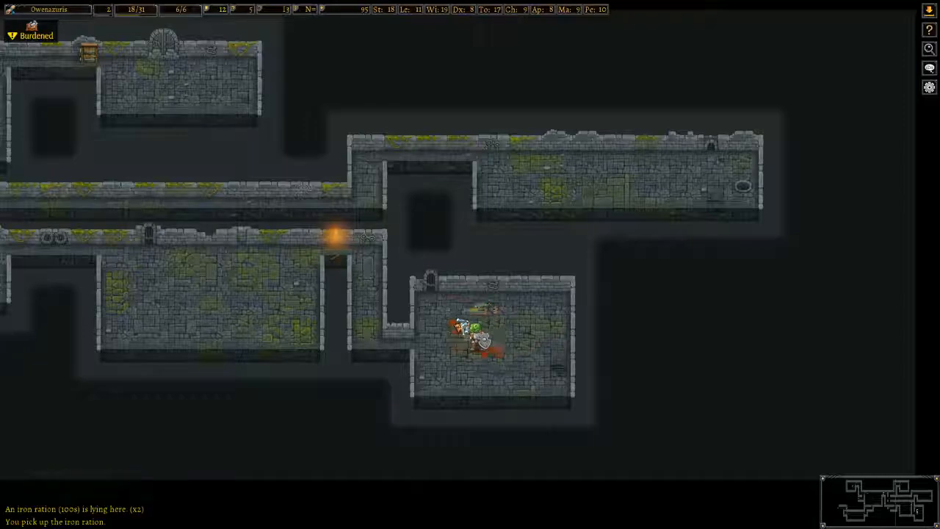
key(i)
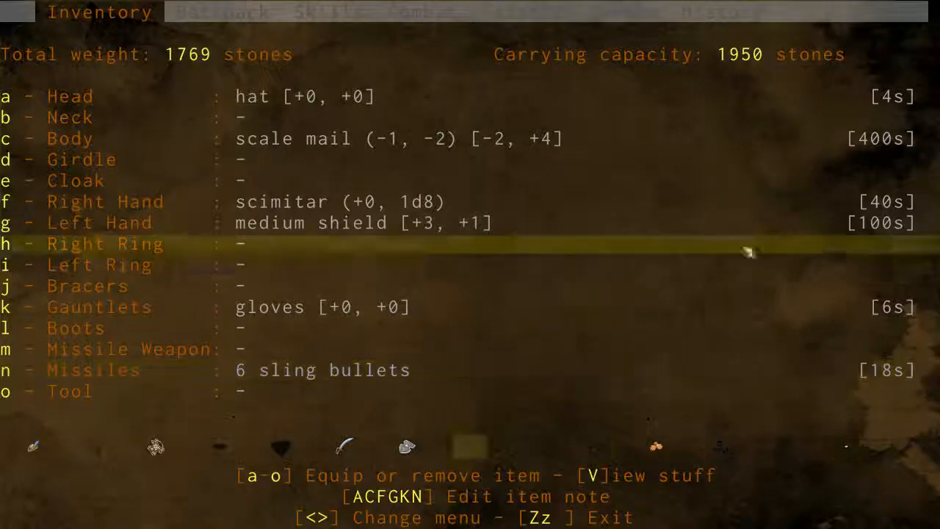
click(223, 13)
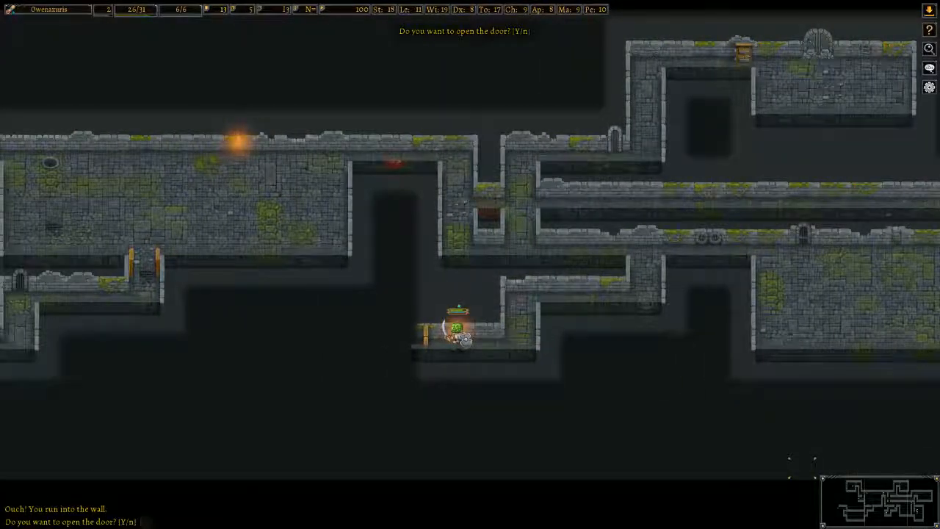
Descend the stairs to the next dungeon level and walk to its closed door.
key(y)
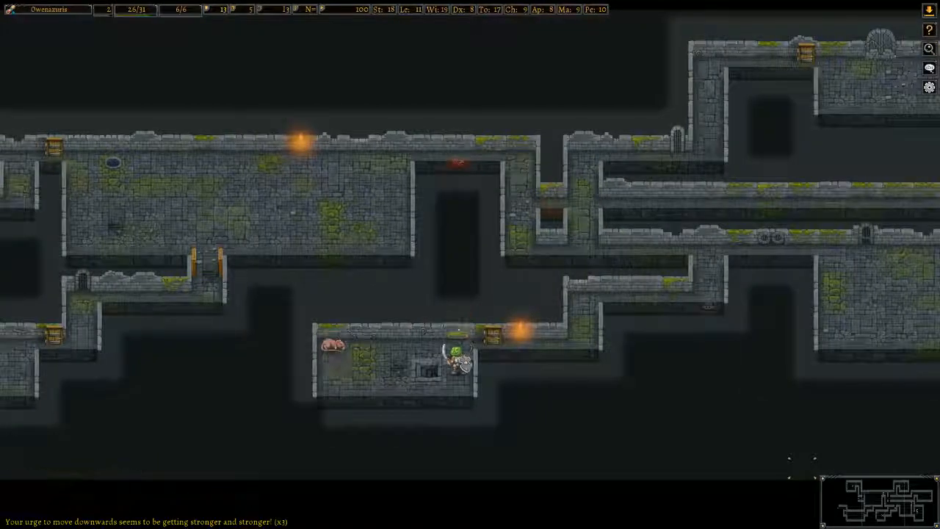
key(>)
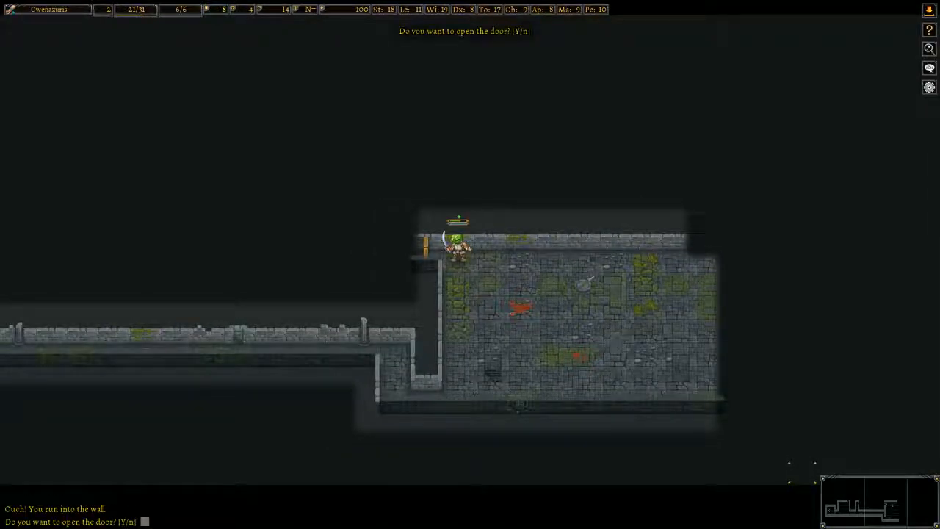
key(y)
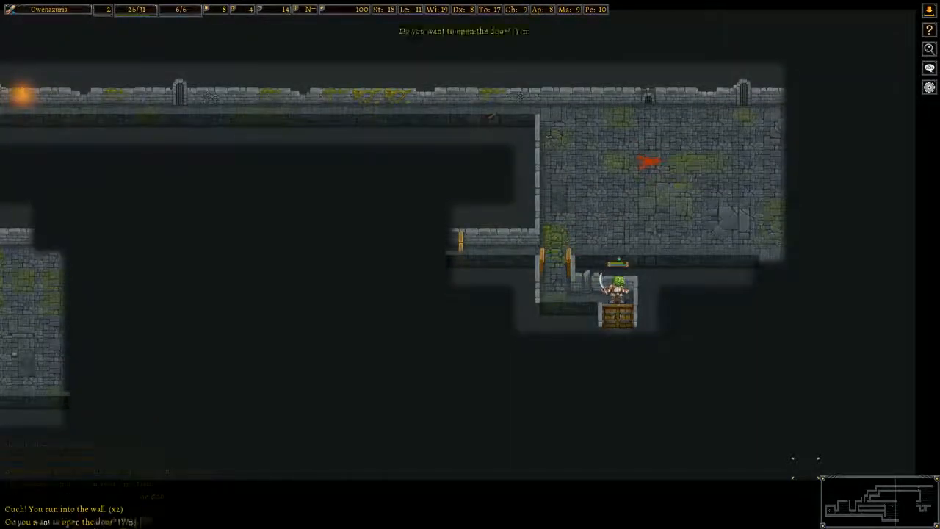
Try on the studded leather armor, remove it, and wear the scale mail again.
key(y)
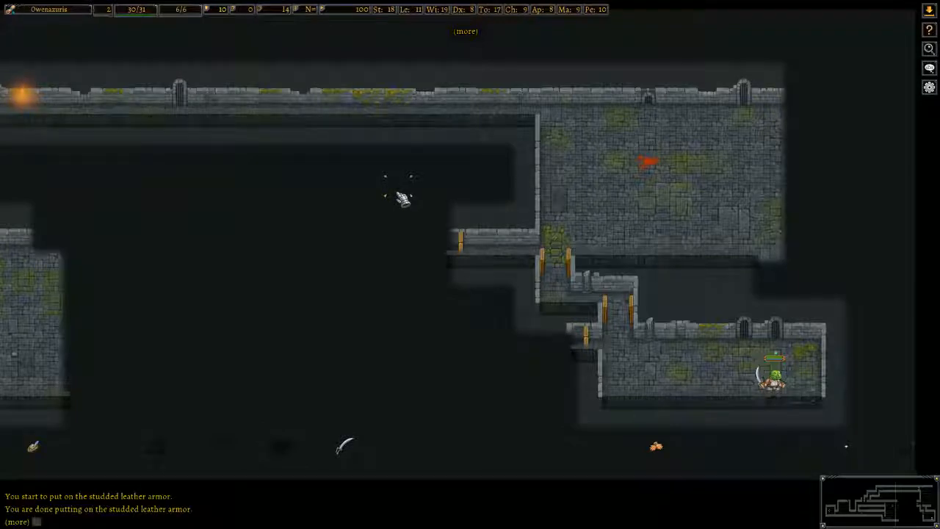
key(i)
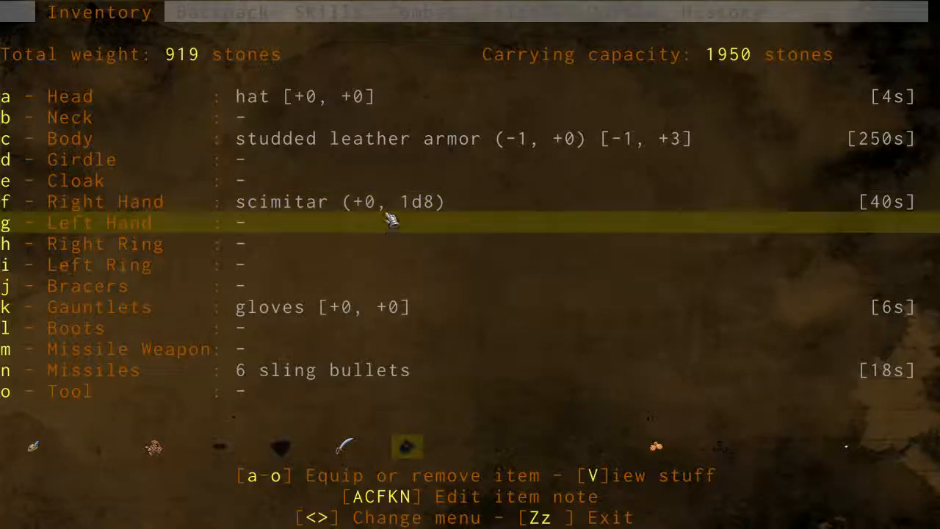
key(c)
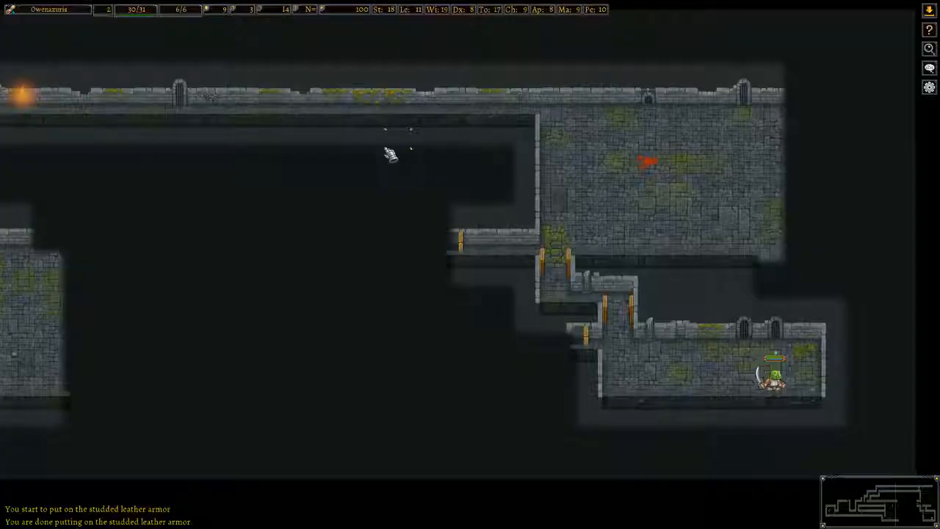
click(277, 10)
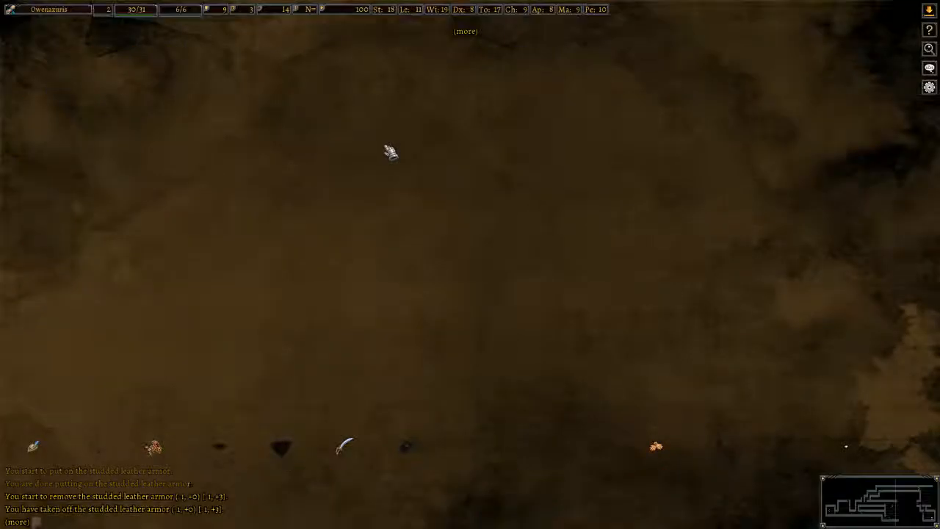
key(i)
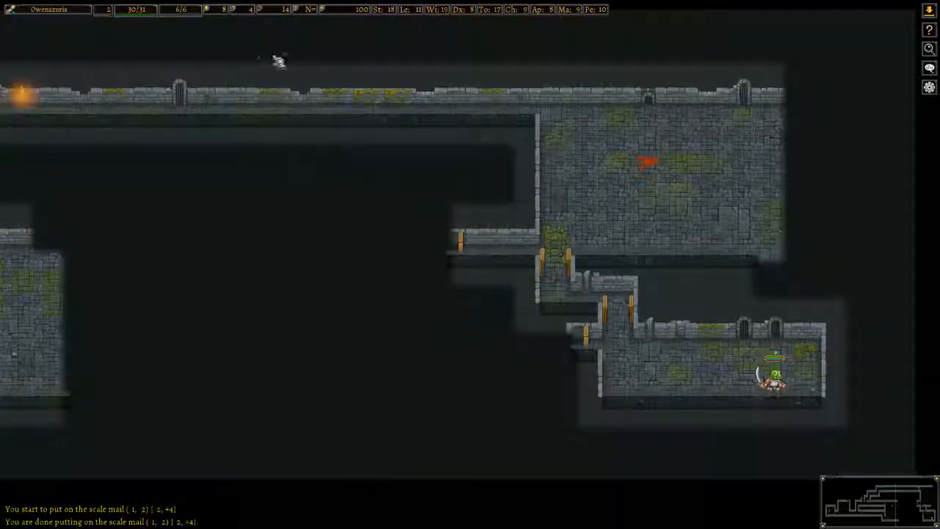
mouse_move(250, 13)
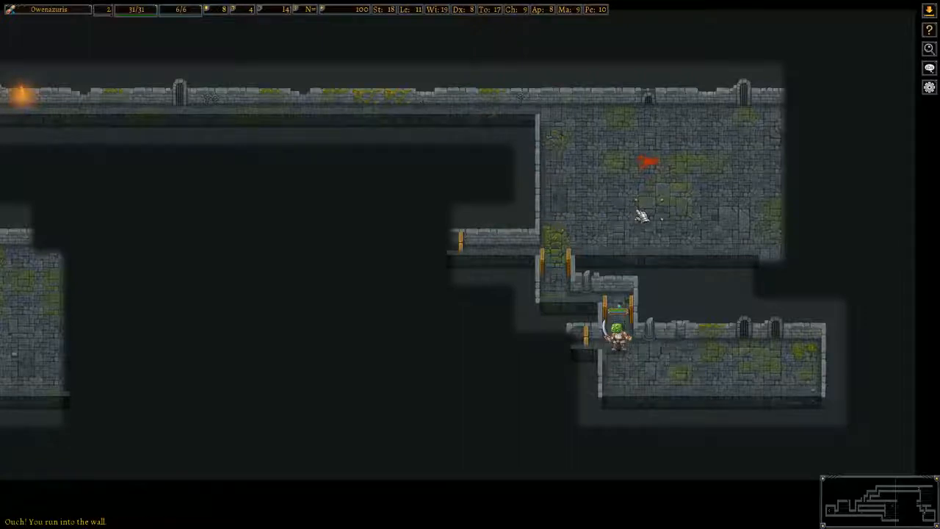
Take the Stealthy talent at level 3, then pick up the broadsword.
key(y)
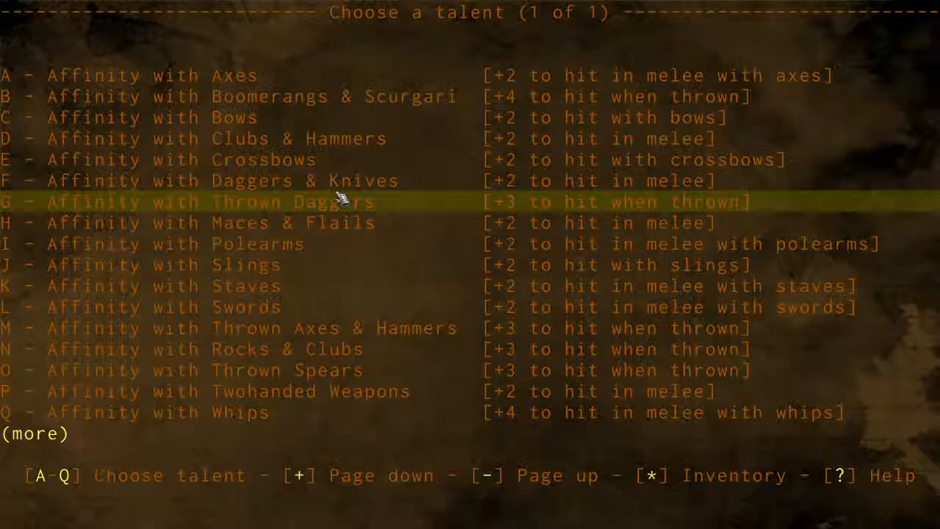
mouse_move(309, 307)
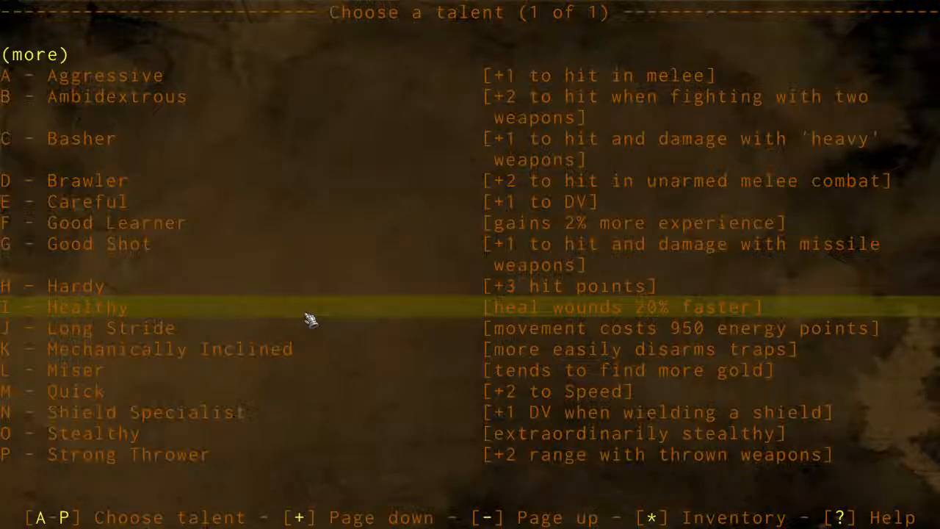
mouse_move(309, 327)
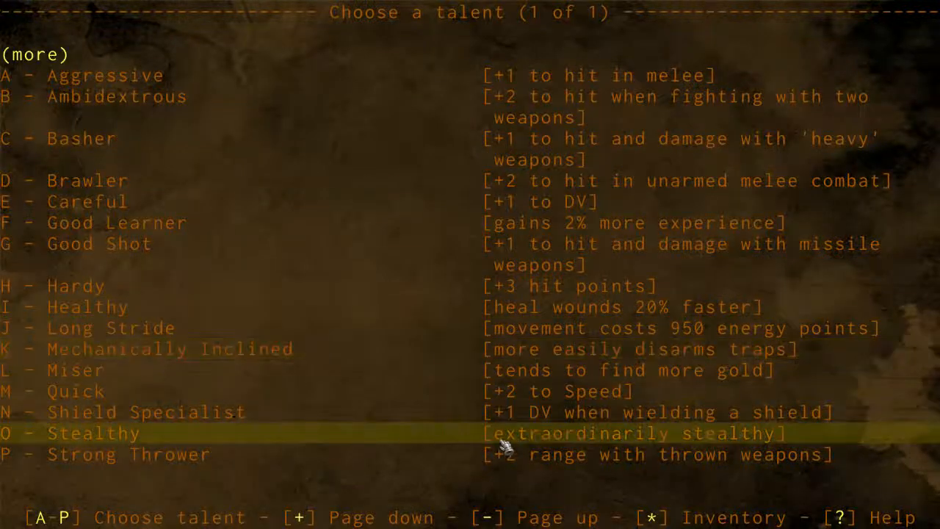
key(o)
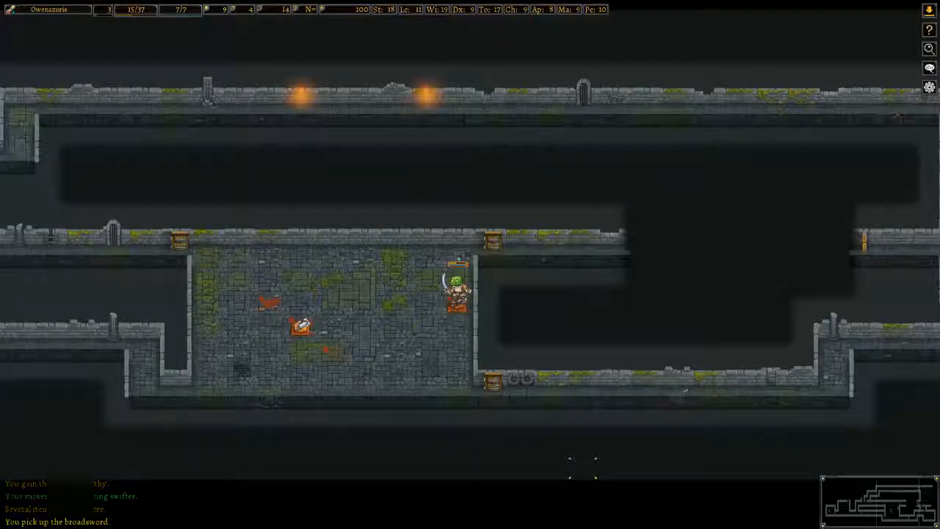
Check the equipment screen, keep the scimitar wielded, and walk toward the corridor door.
key(i)
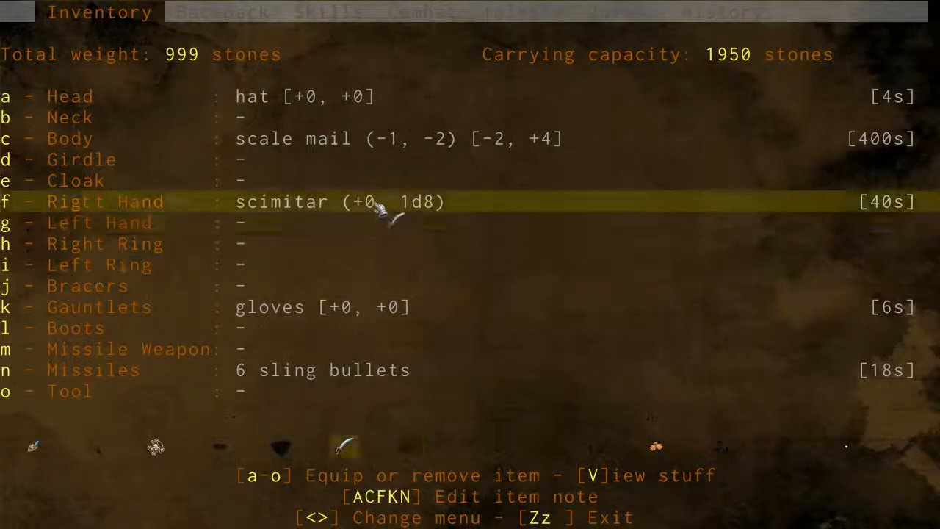
click(222, 13)
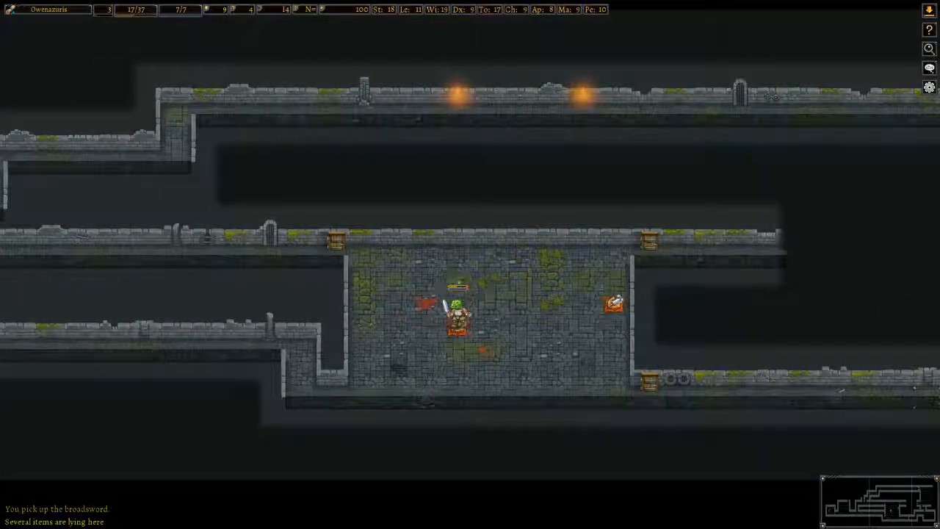
key(,)
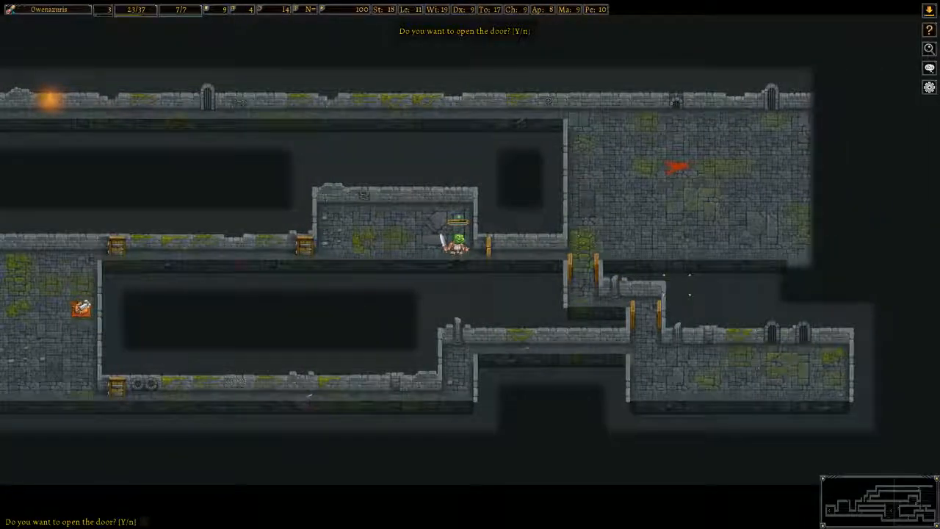
Open the door, fight the writhing mass of primal chaos, and dismiss the death messages.
key(y)
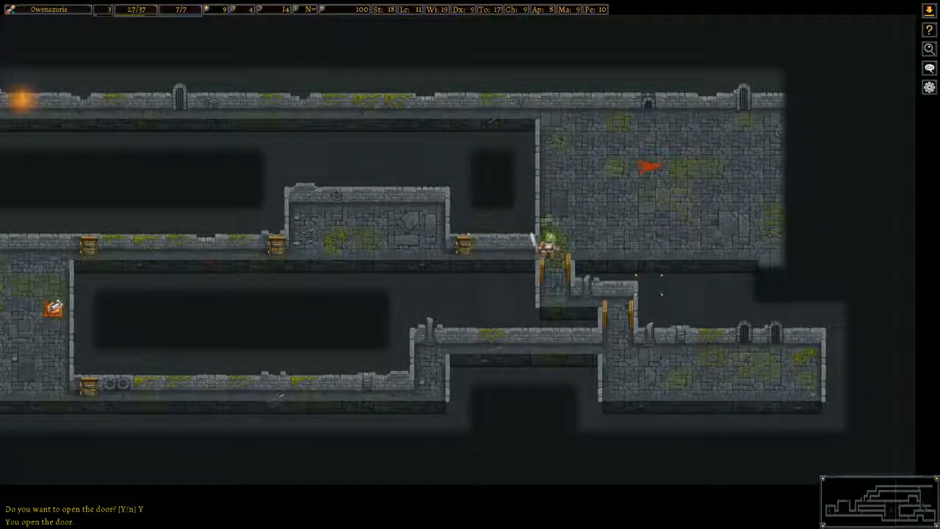
key(y)
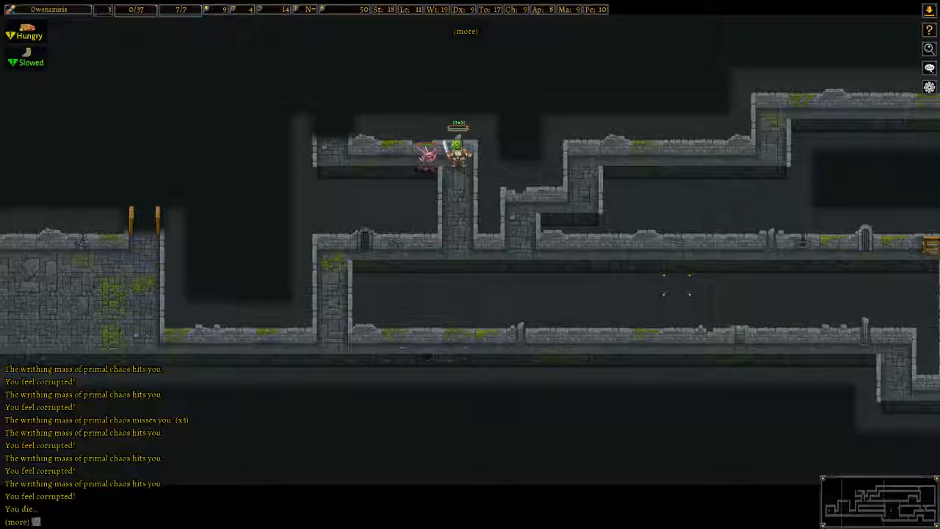
key(space)
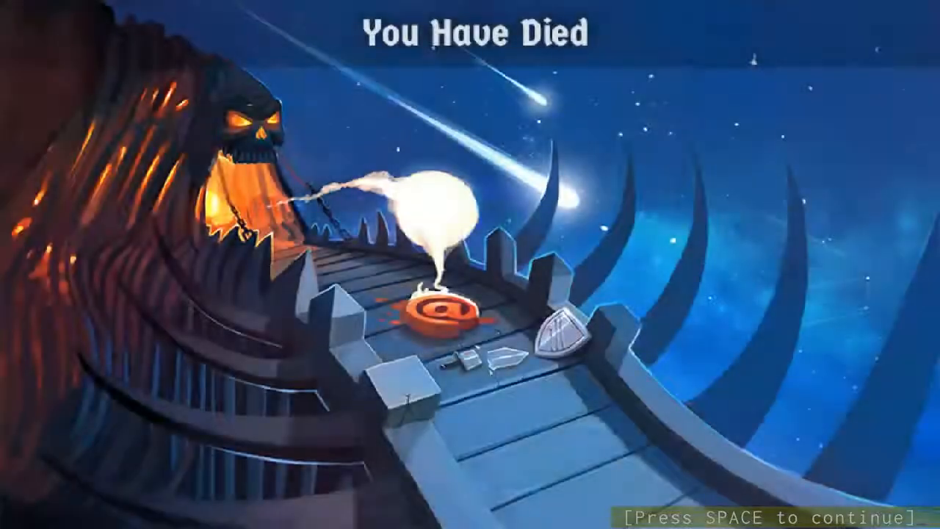
Page through the game summary and failed highscore notice to the post-death options menu.
key(space)
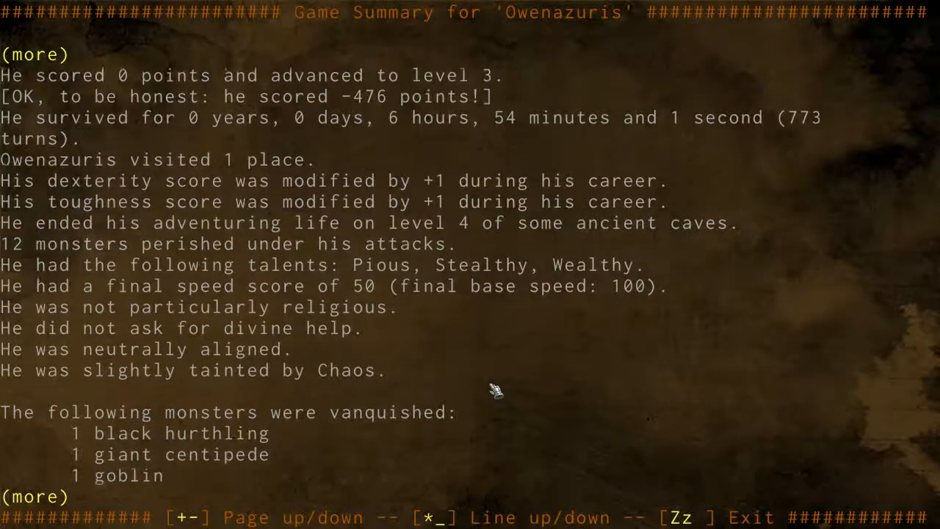
key(space)
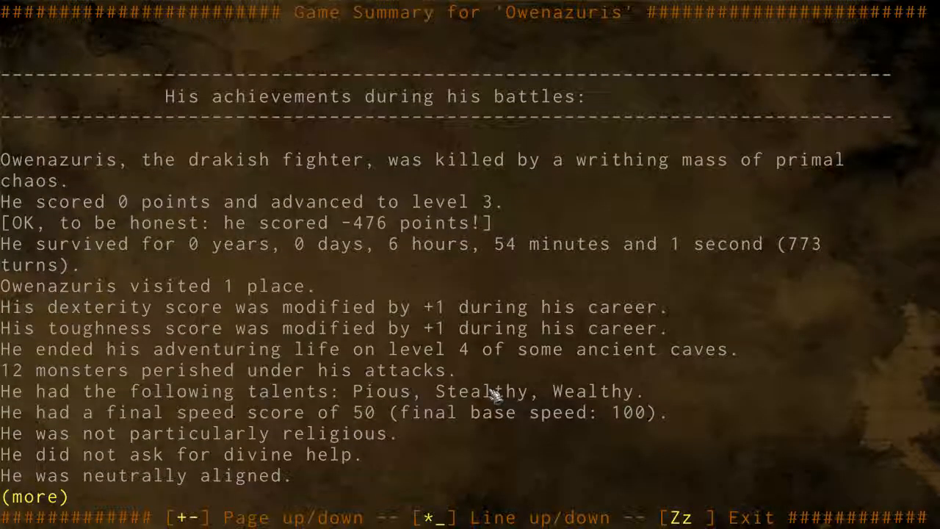
key(space)
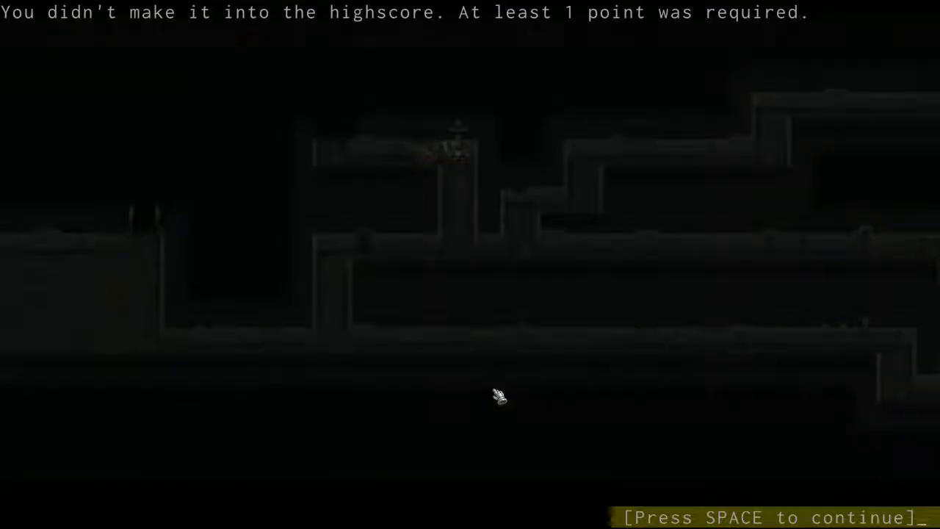
key(space)
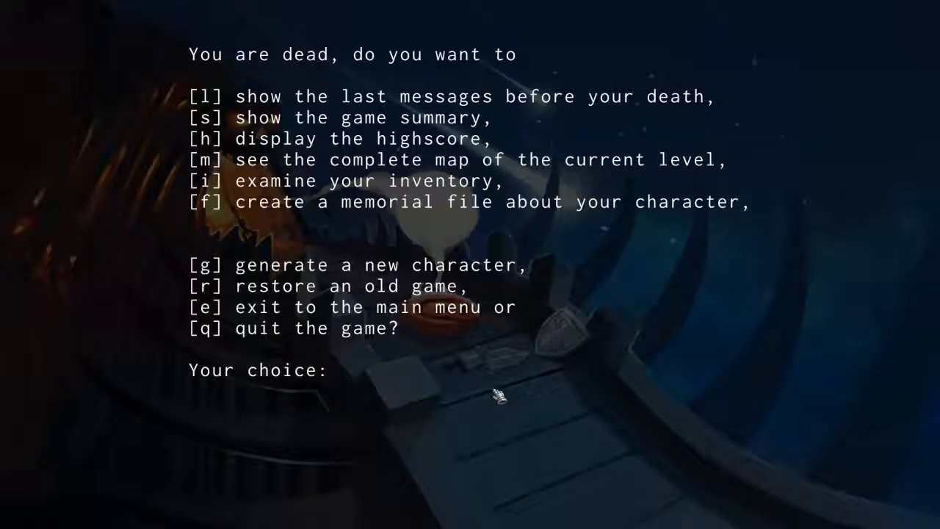